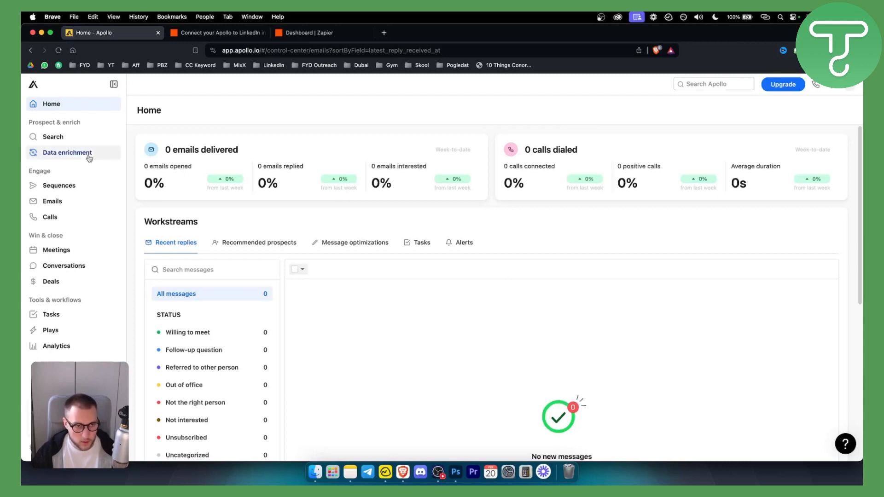
pyautogui.moveTo(74, 107)
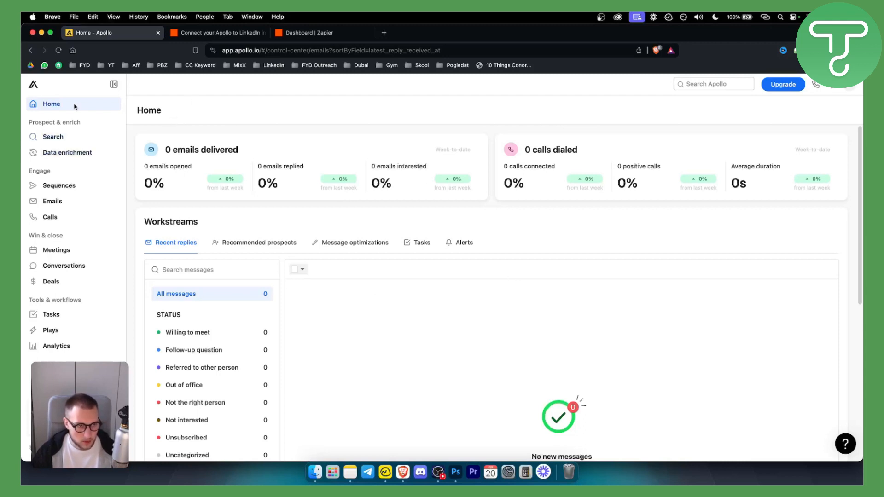
pyautogui.moveTo(69, 152)
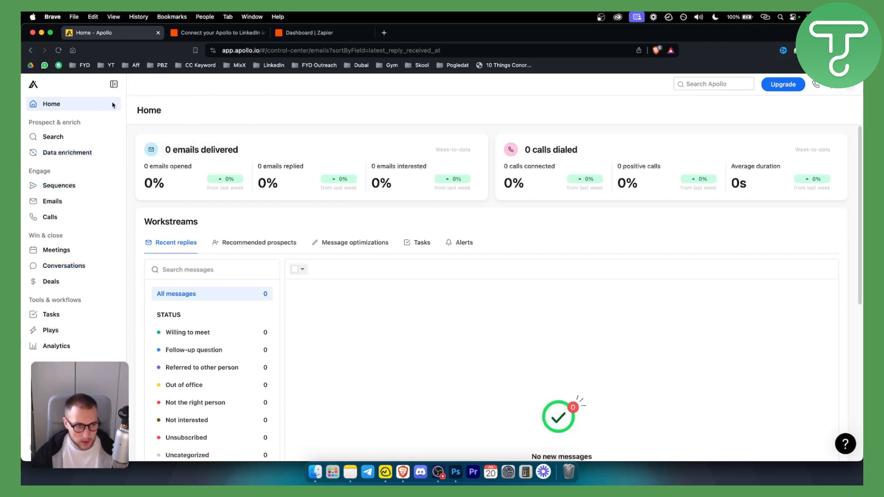
# Go to the People search from the left sidebar's Search entry.
pyautogui.click(53, 137)
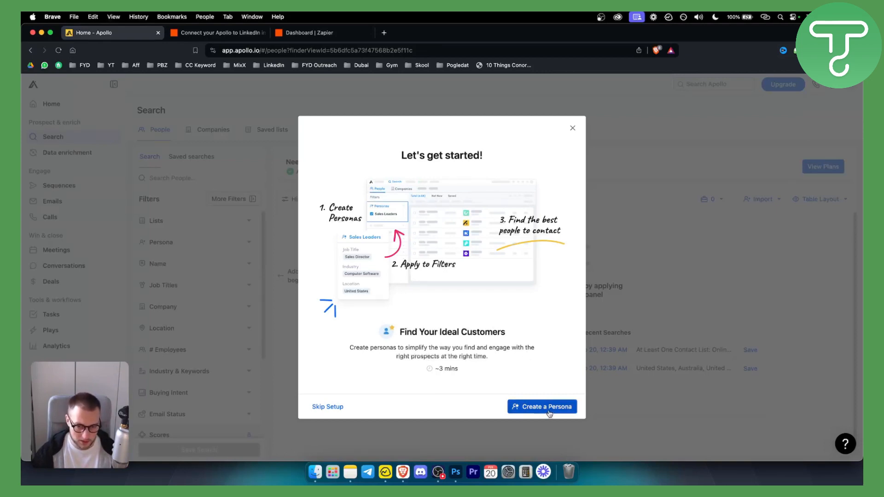
pyautogui.moveTo(574, 140)
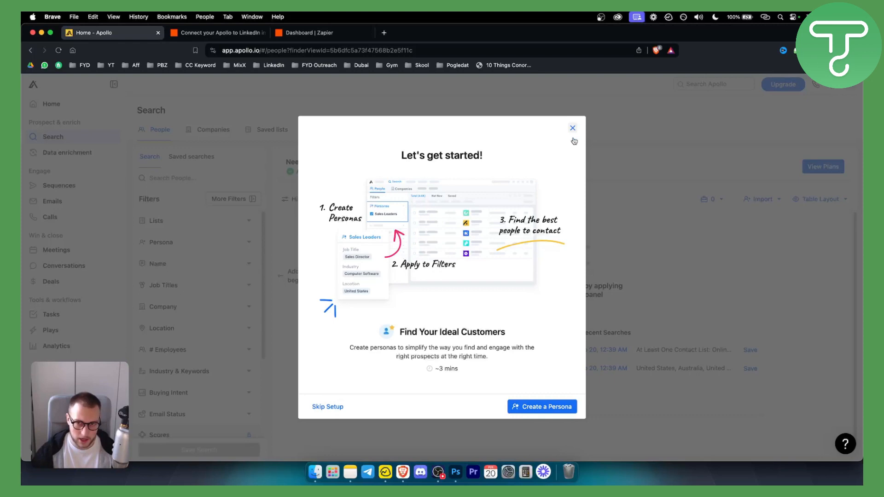
# Start creating a new persona from the Let's get started dialog.
pyautogui.click(541, 407)
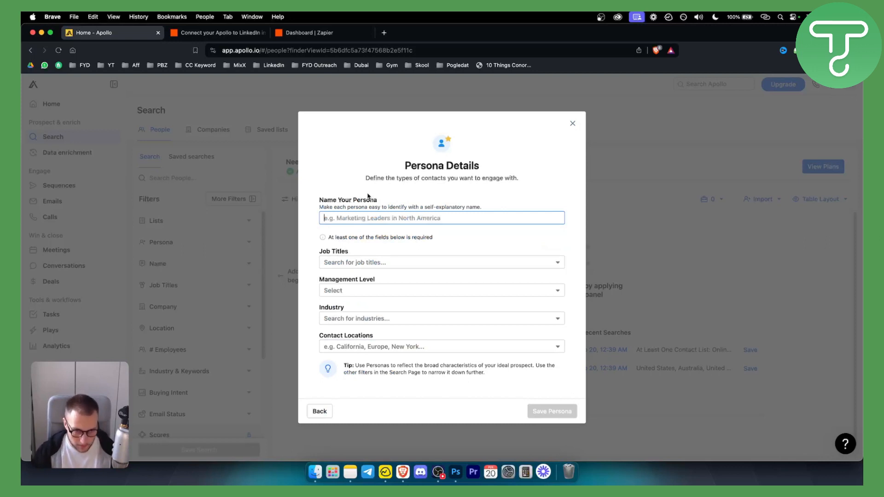
# Set the persona's job title to Project manager and industry to financial services.
pyautogui.click(441, 261)
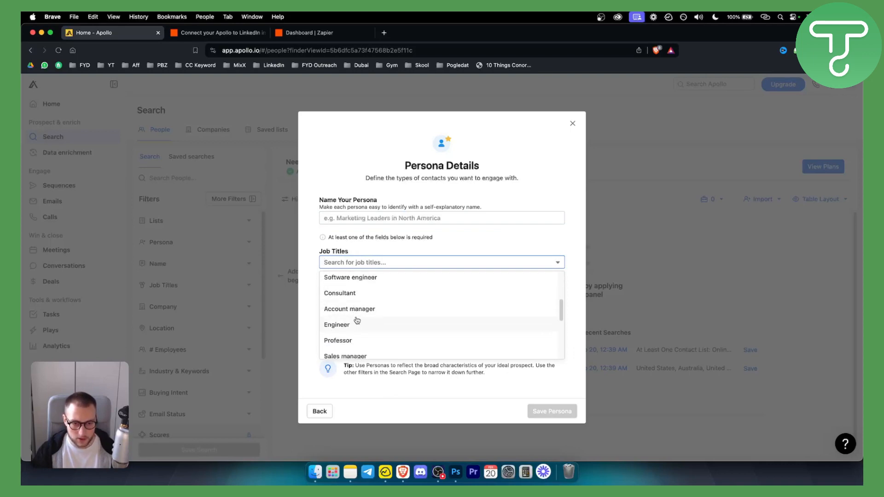
pyautogui.scroll(-3)
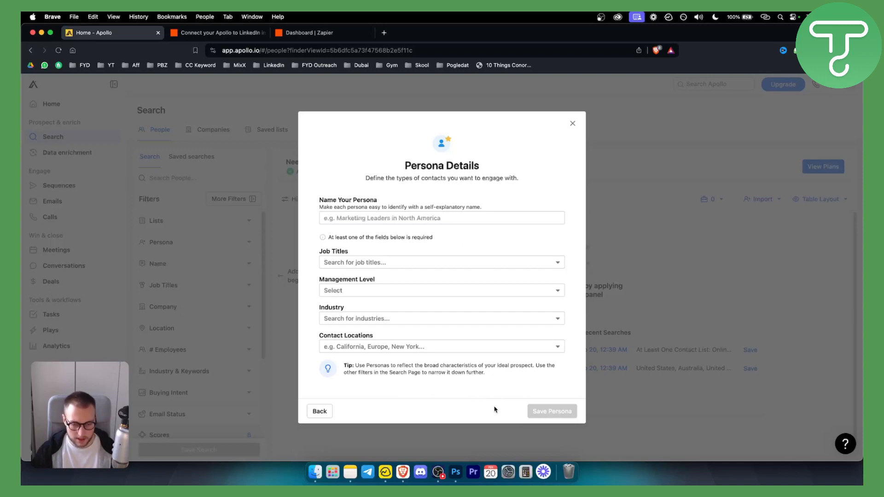
pyautogui.click(441, 262)
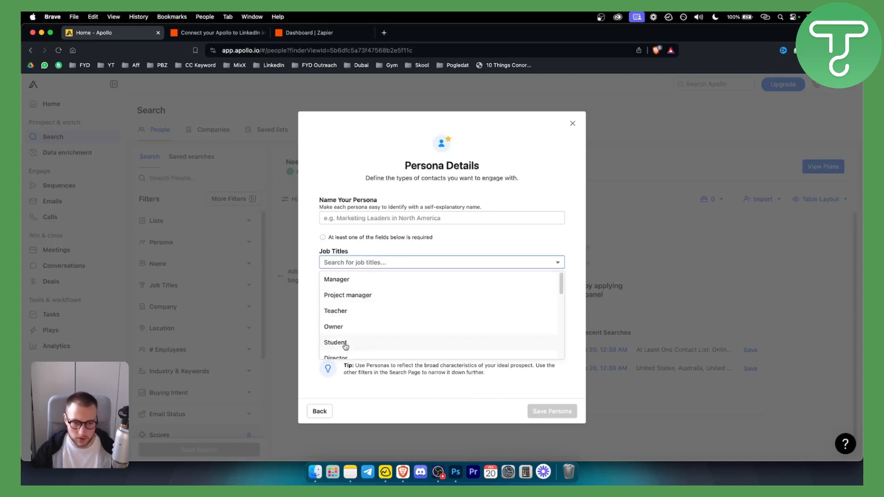
pyautogui.click(348, 295)
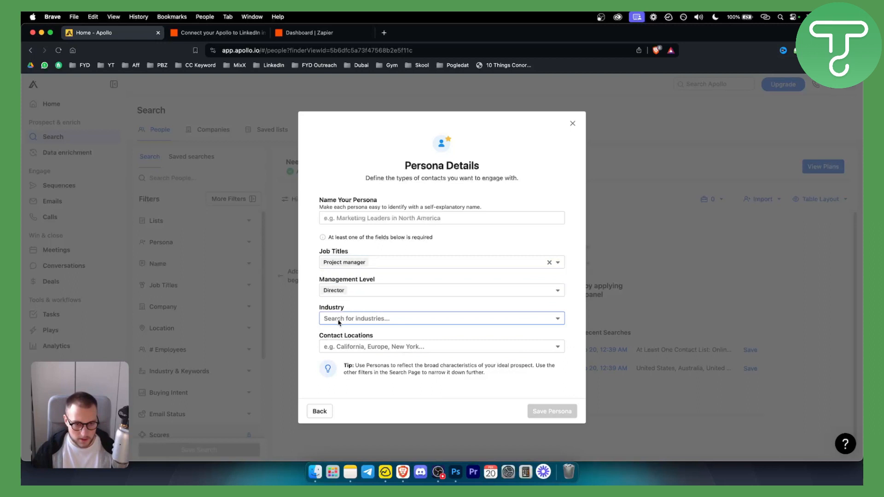
pyautogui.write('financial services')
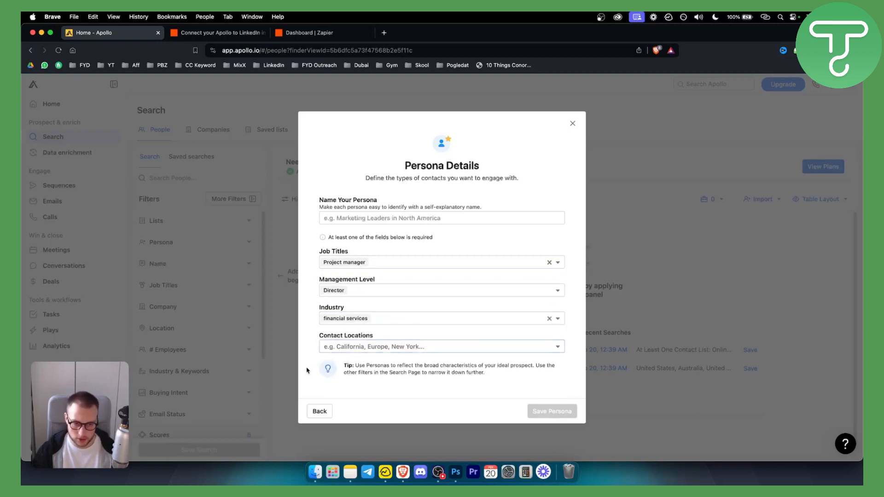
# Set contact location United States, name the persona Marketing Person and attempt to save it.
pyautogui.click(440, 347)
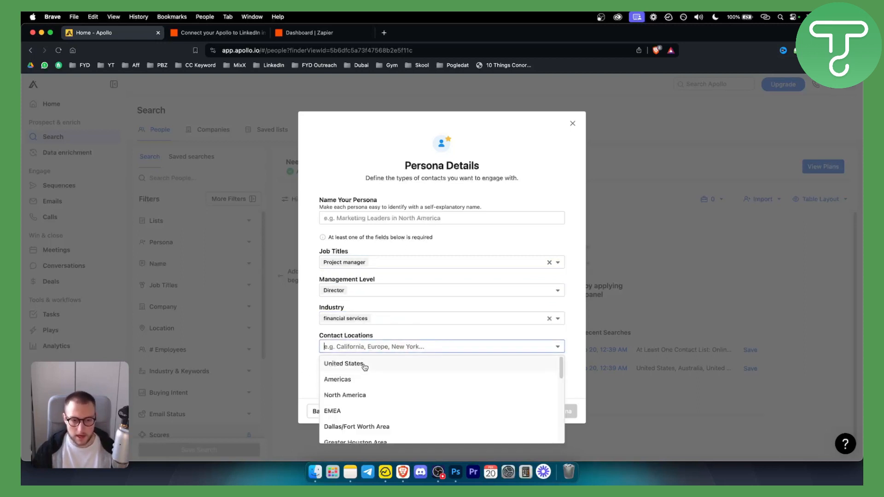
pyautogui.click(344, 364)
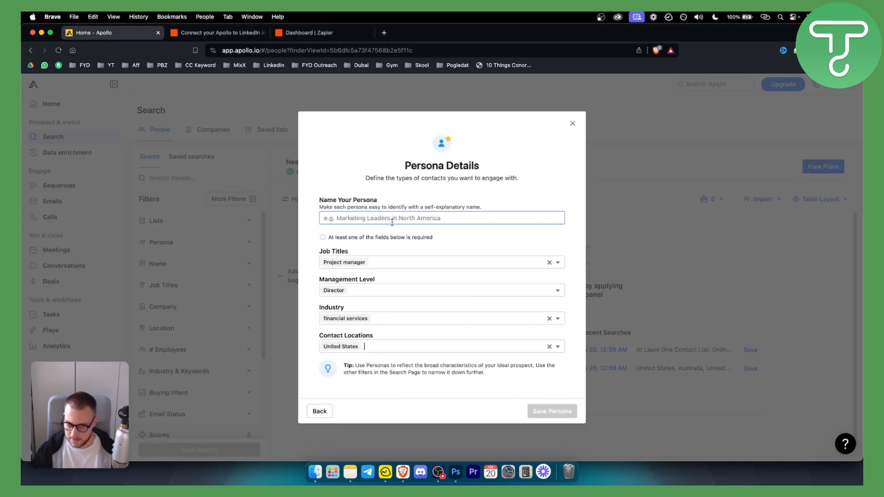
pyautogui.write('sd')
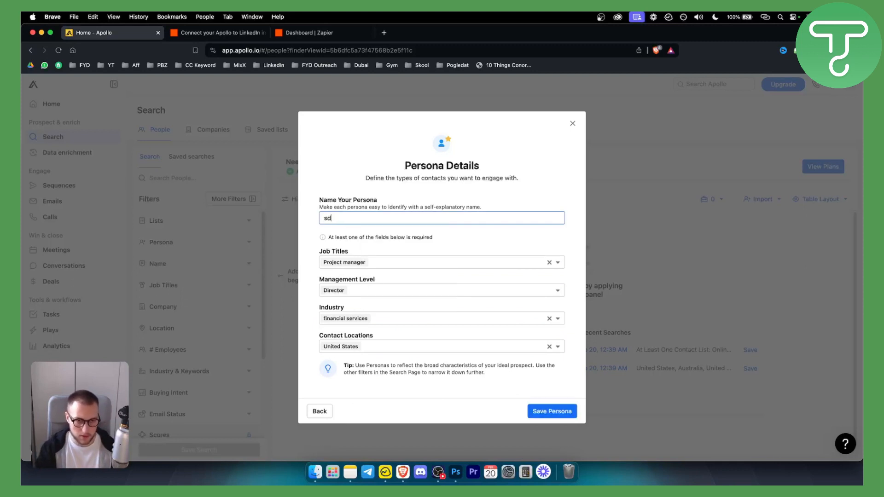
pyautogui.write('Marketing Pe')
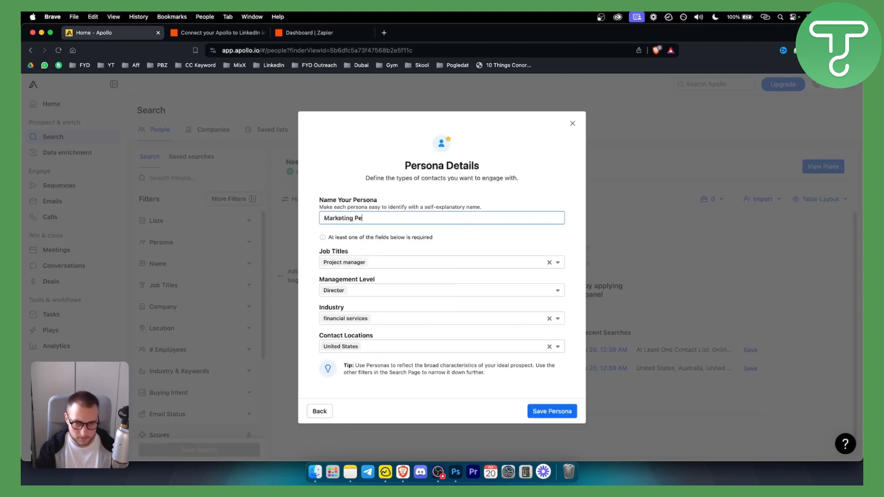
pyautogui.click(552, 410)
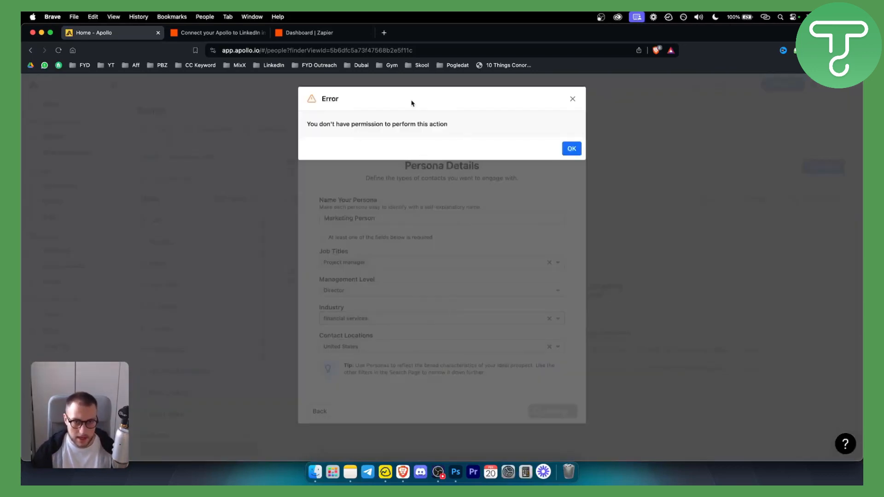
# Acknowledge the permission error on saving the persona.
pyautogui.click(571, 148)
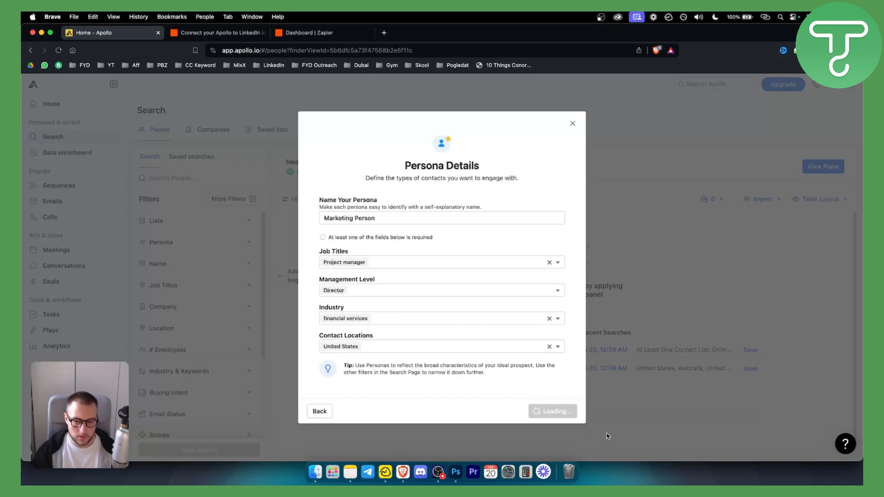
pyautogui.moveTo(553, 103)
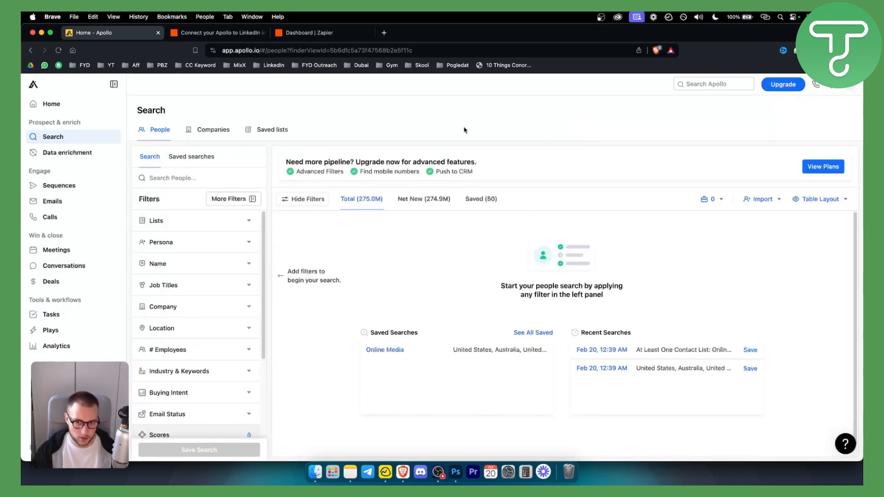
pyautogui.moveTo(425, 230)
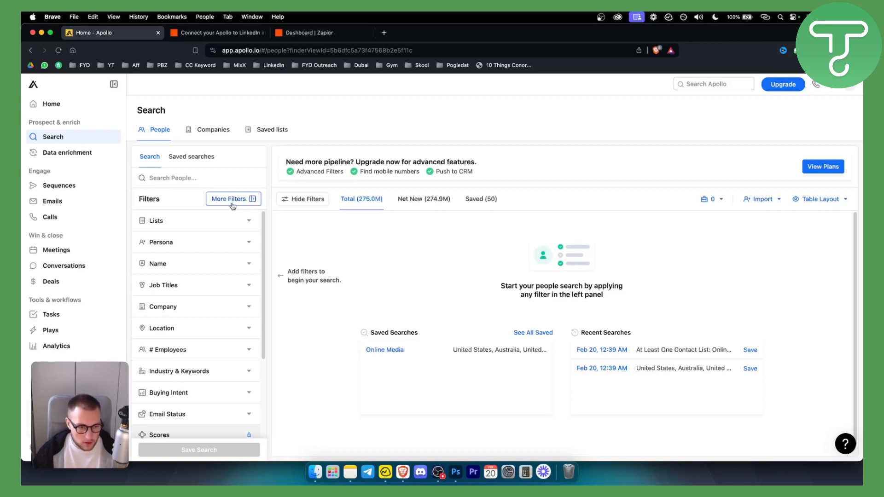
# Set the Time Zone filter to GMT -8:00 from the More Filters panel.
pyautogui.click(229, 198)
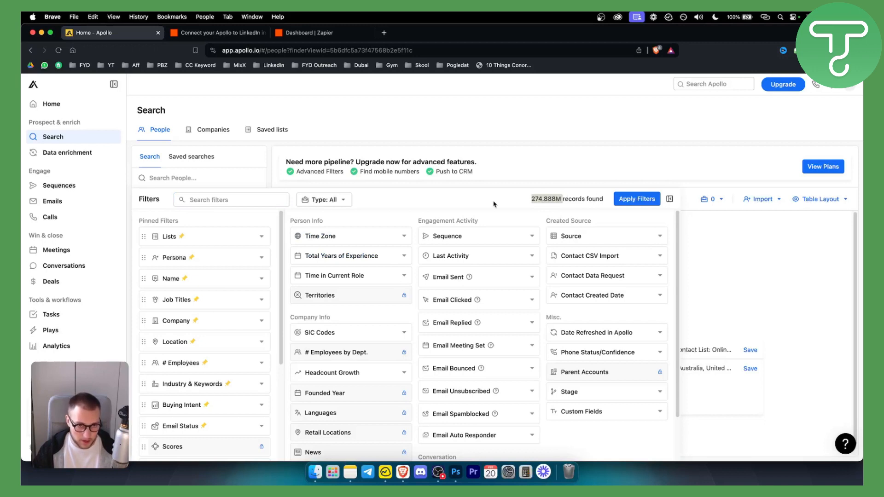
pyautogui.click(232, 200)
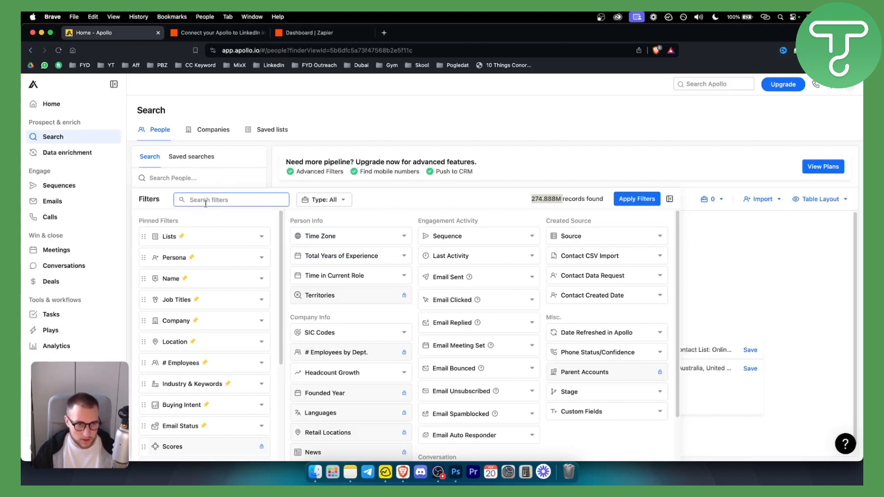
pyautogui.click(319, 236)
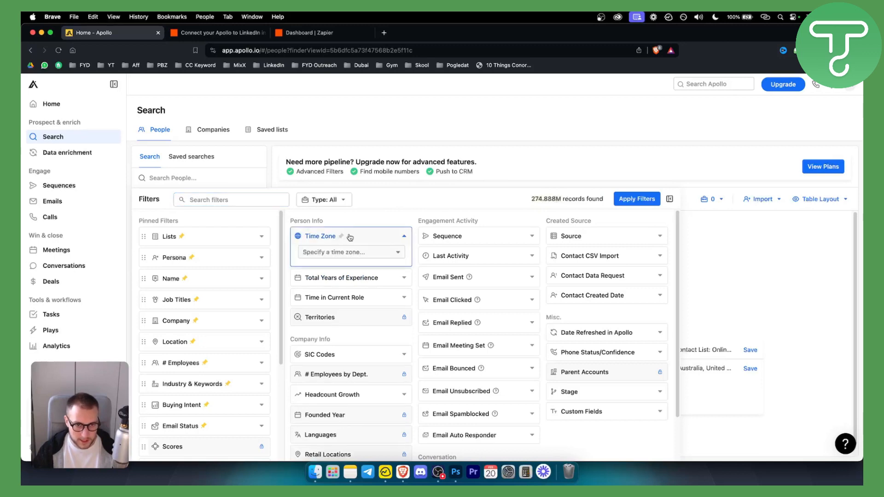
pyautogui.click(348, 252)
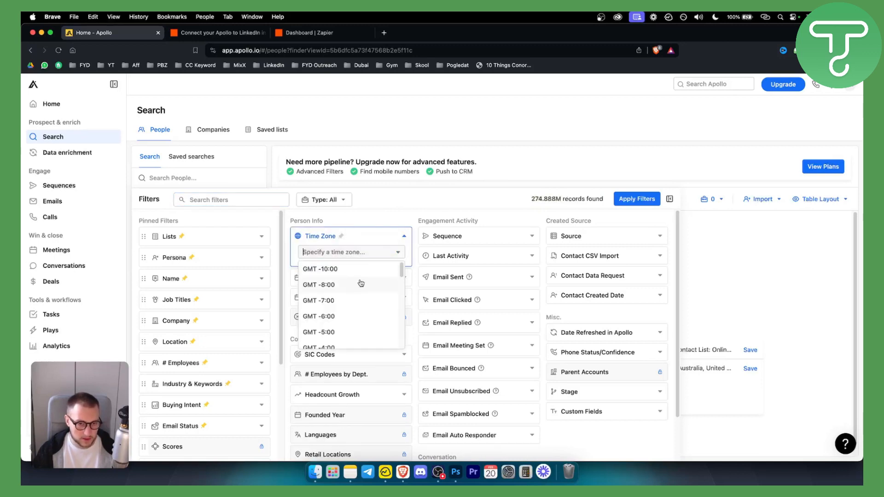
pyautogui.click(320, 284)
pyautogui.write('5')
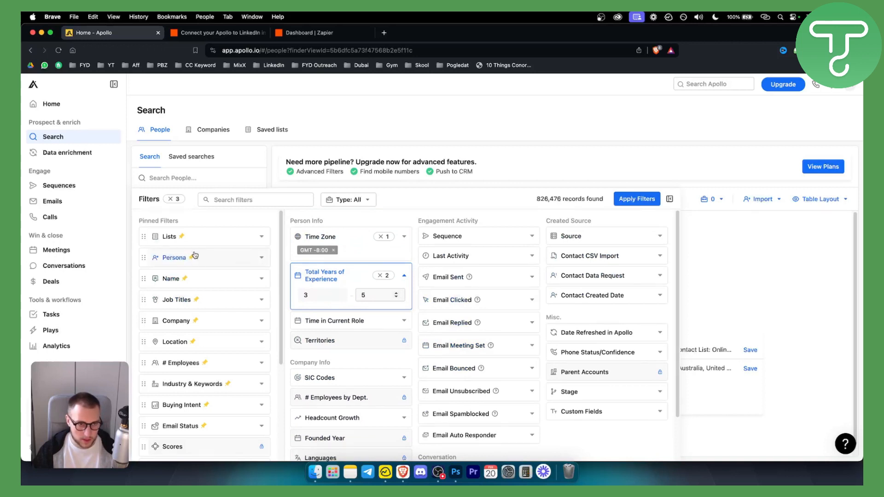
pyautogui.moveTo(230, 261)
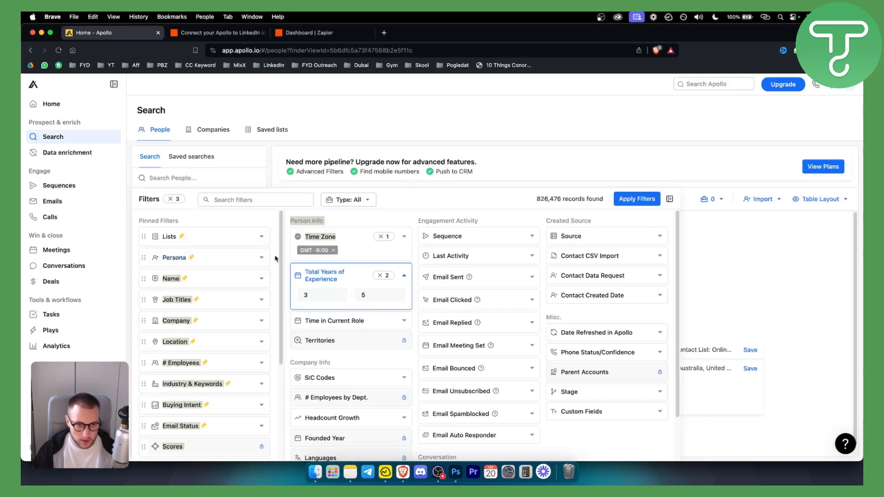
# Expand the Persona filter and apply the chosen filters to the search.
pyautogui.click(175, 257)
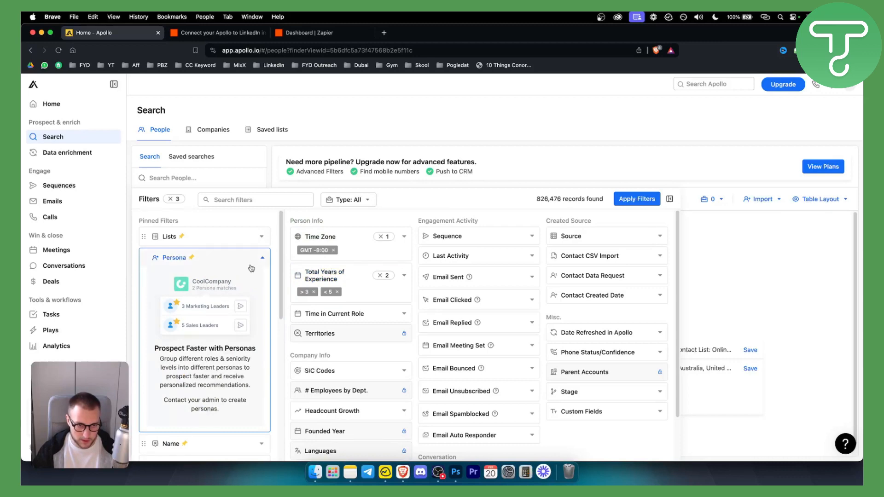
pyautogui.click(636, 199)
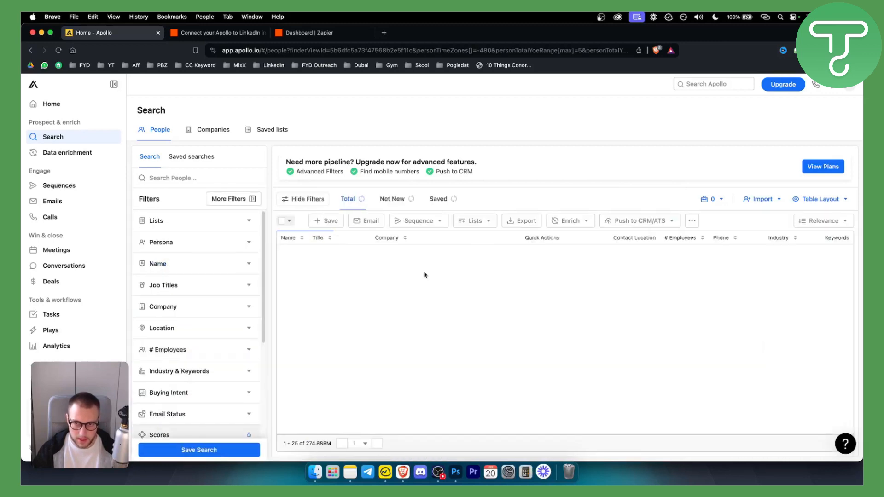